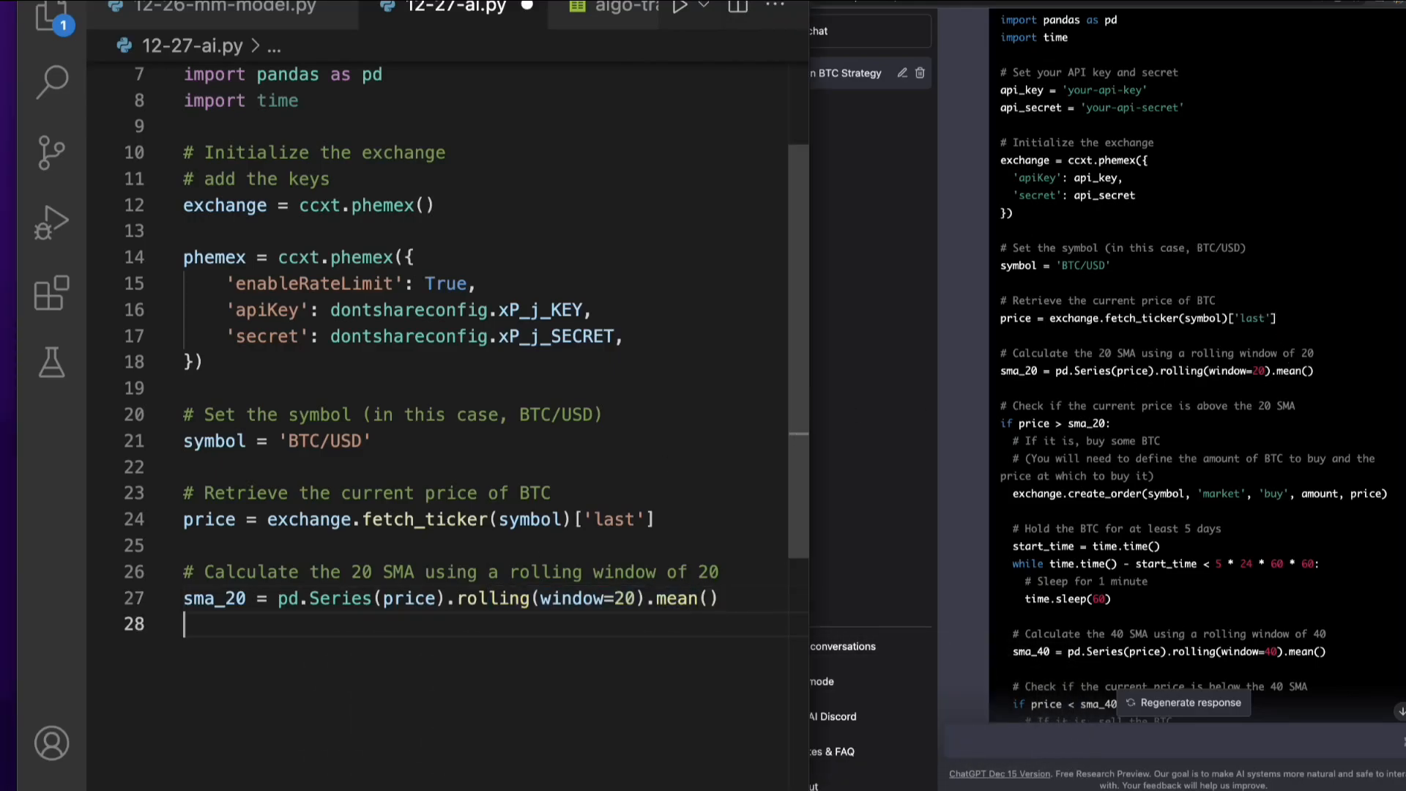
Add print(sma_20) after the moving-average calculation
text(print)
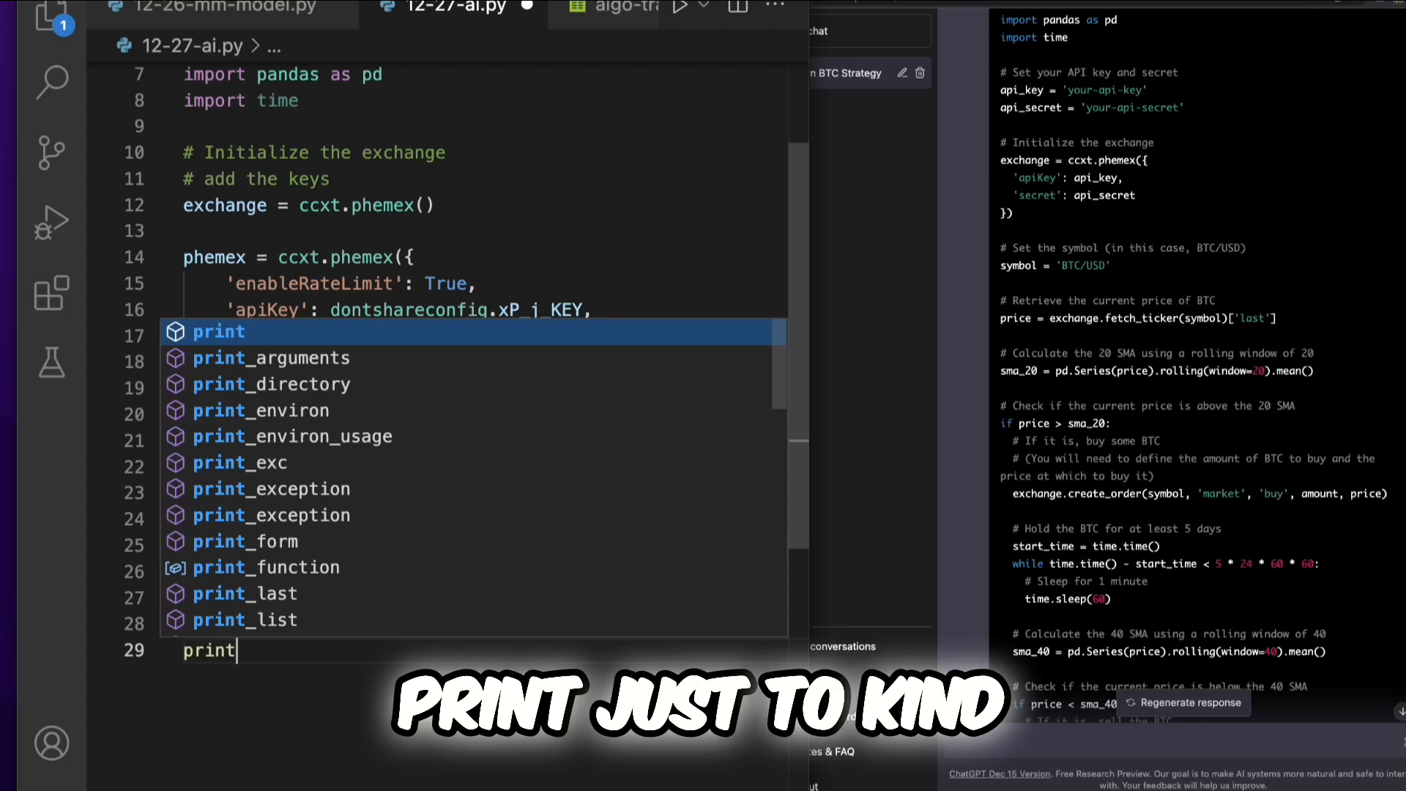
text((sma_20)
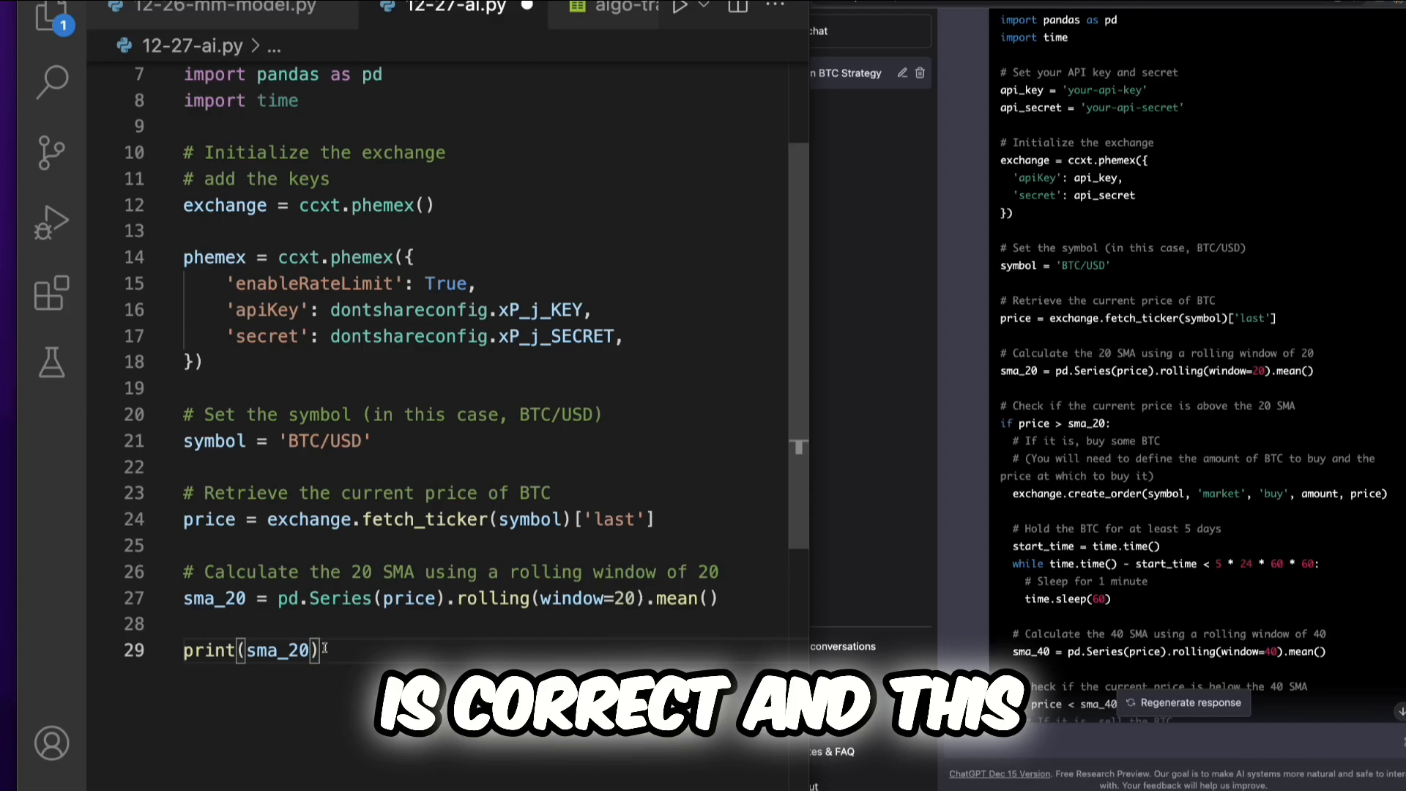
Rewrite the print argument as f'this is {} current price {price' ahead of sma_20
key(Enter)
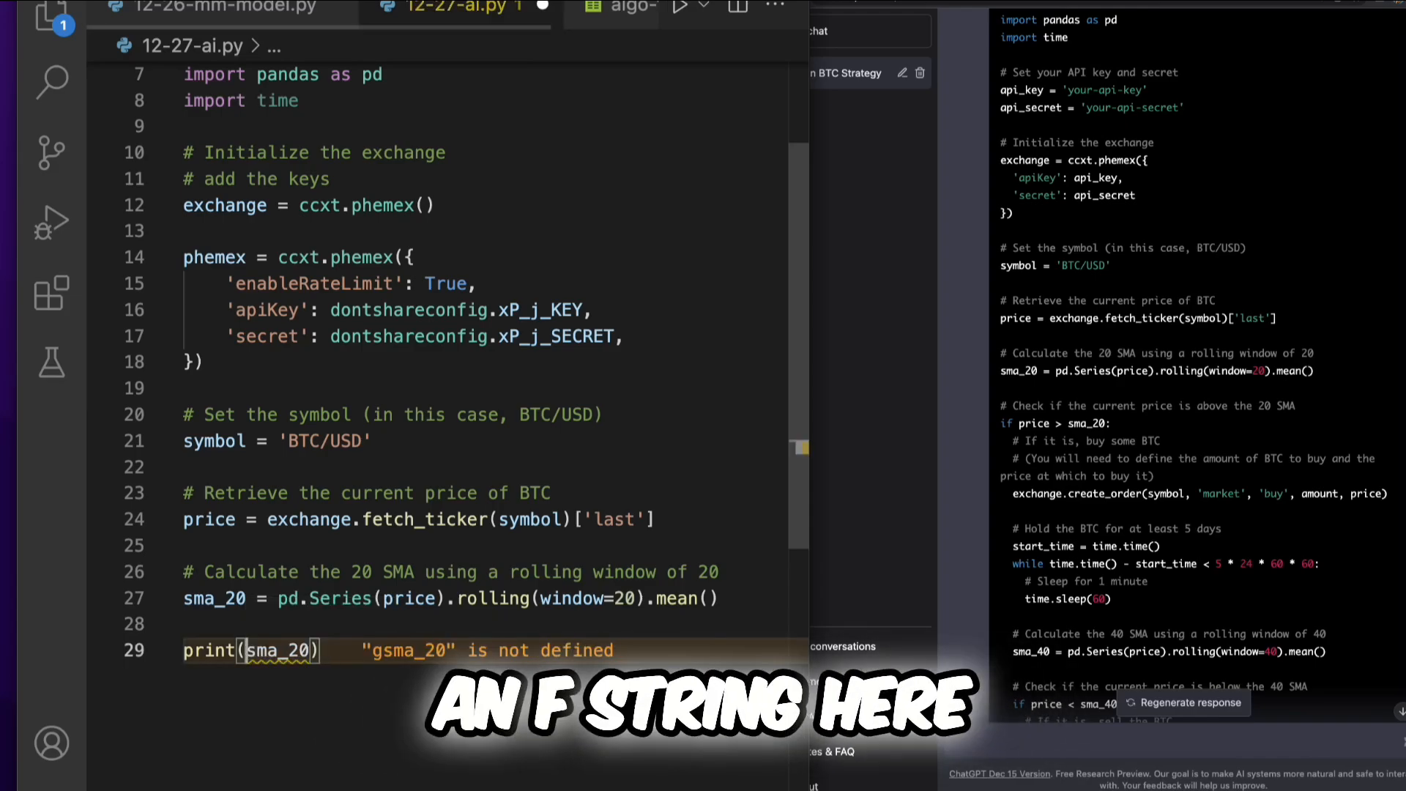
text(f'ths)
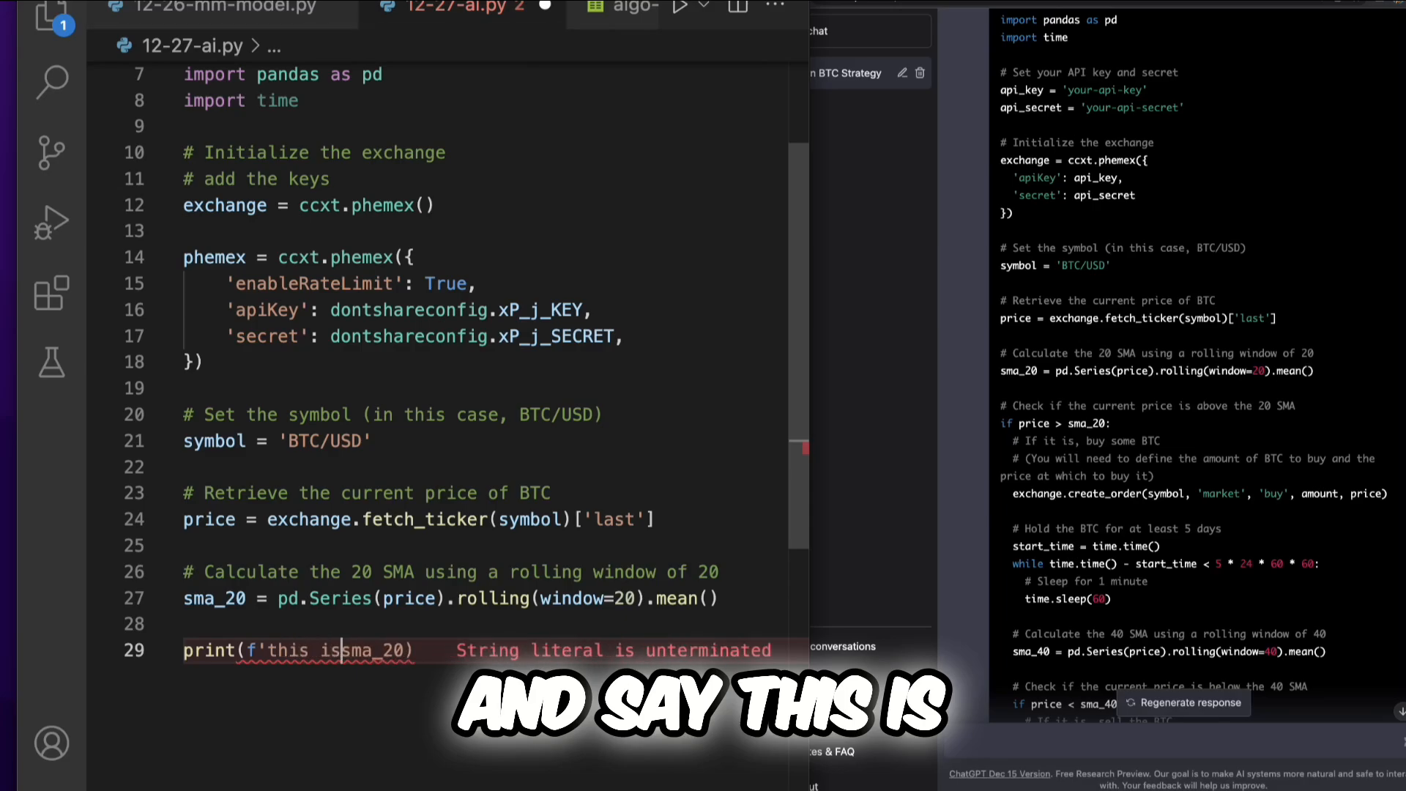
text({})
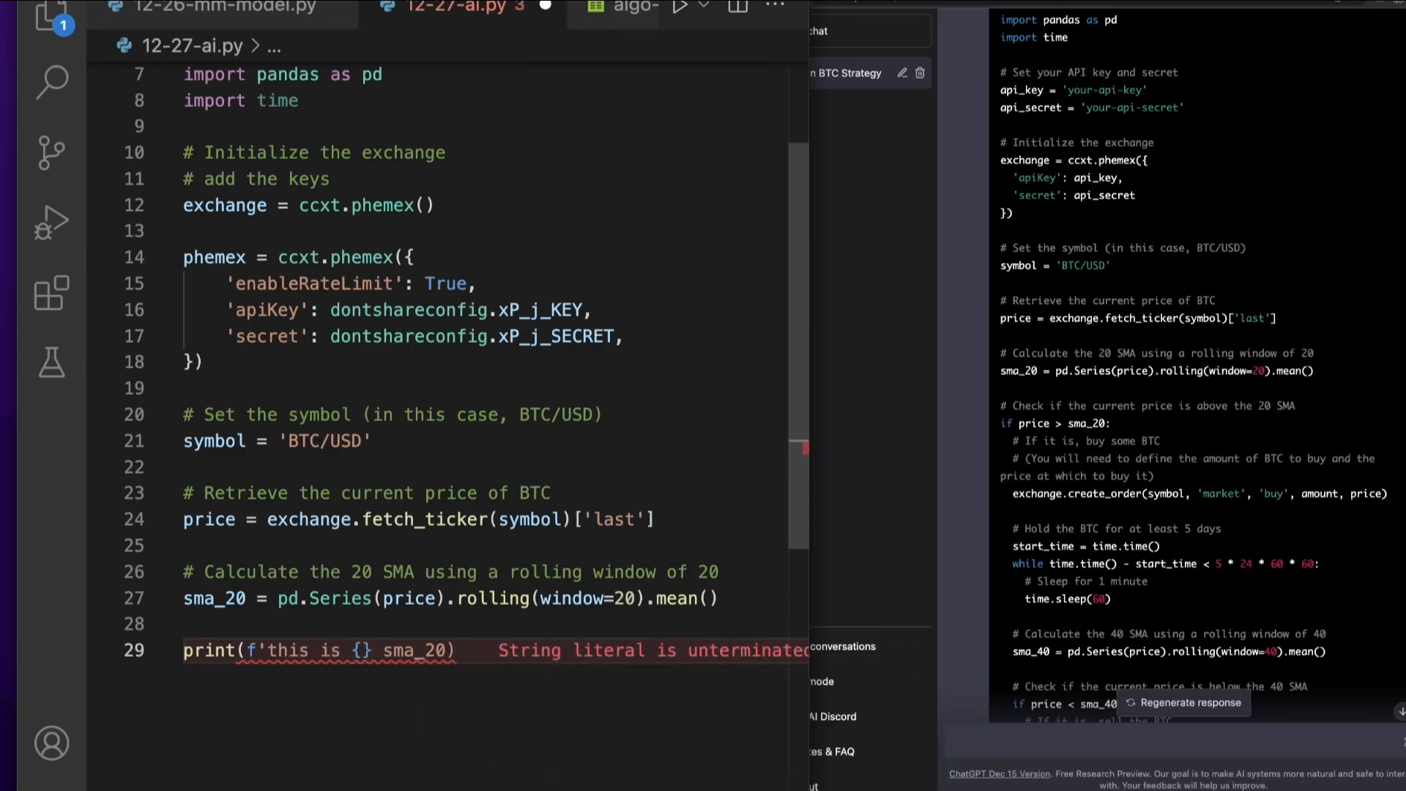
text(current)
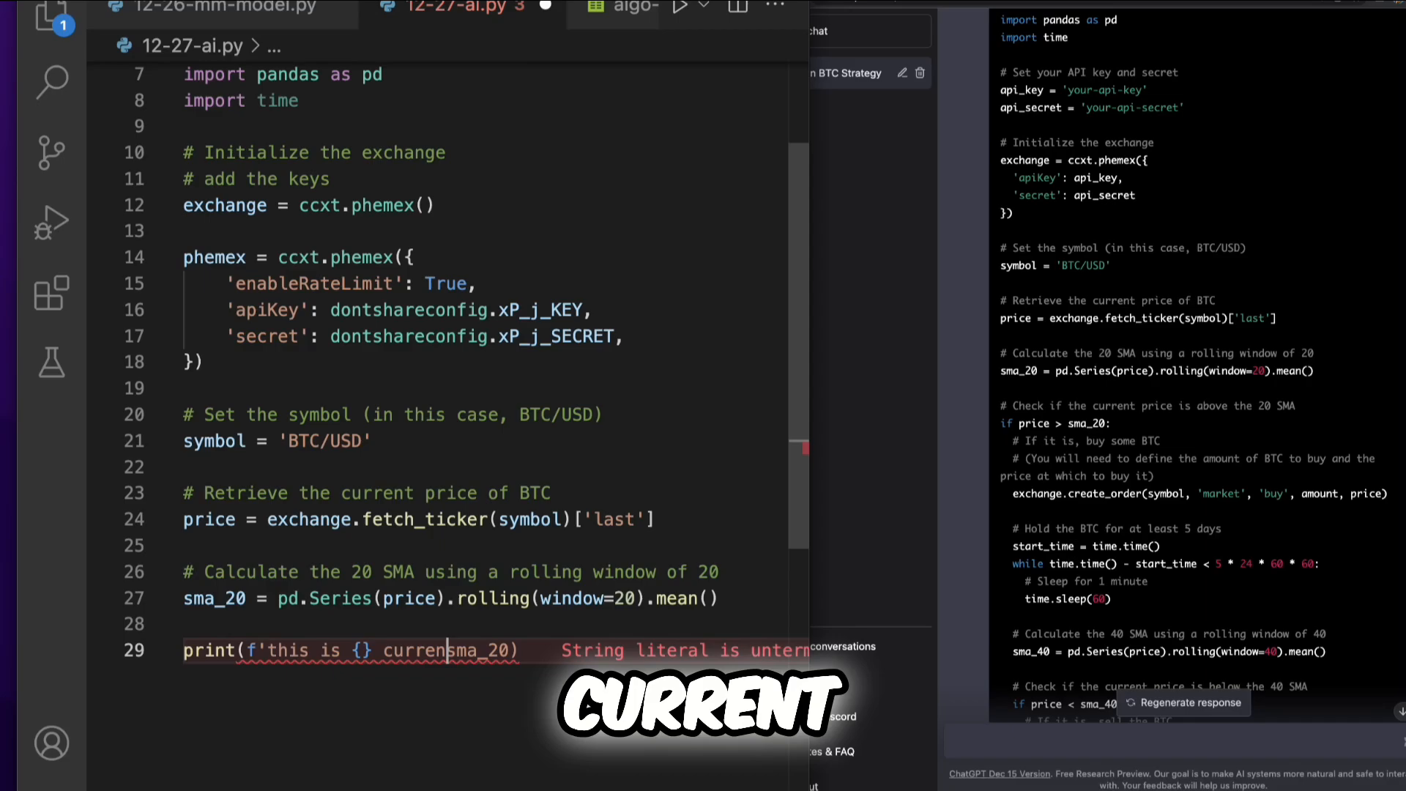
text(price {)
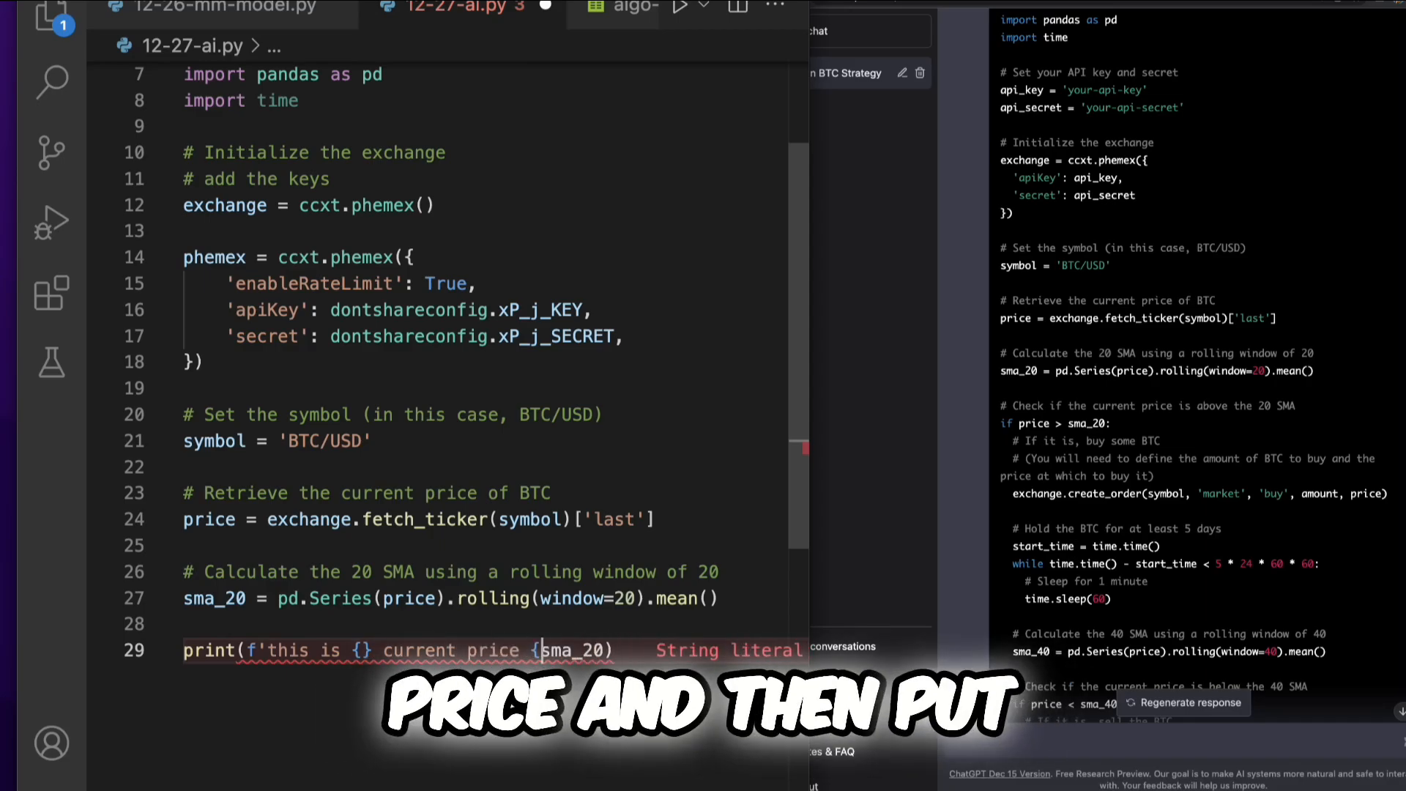
text(price} and)
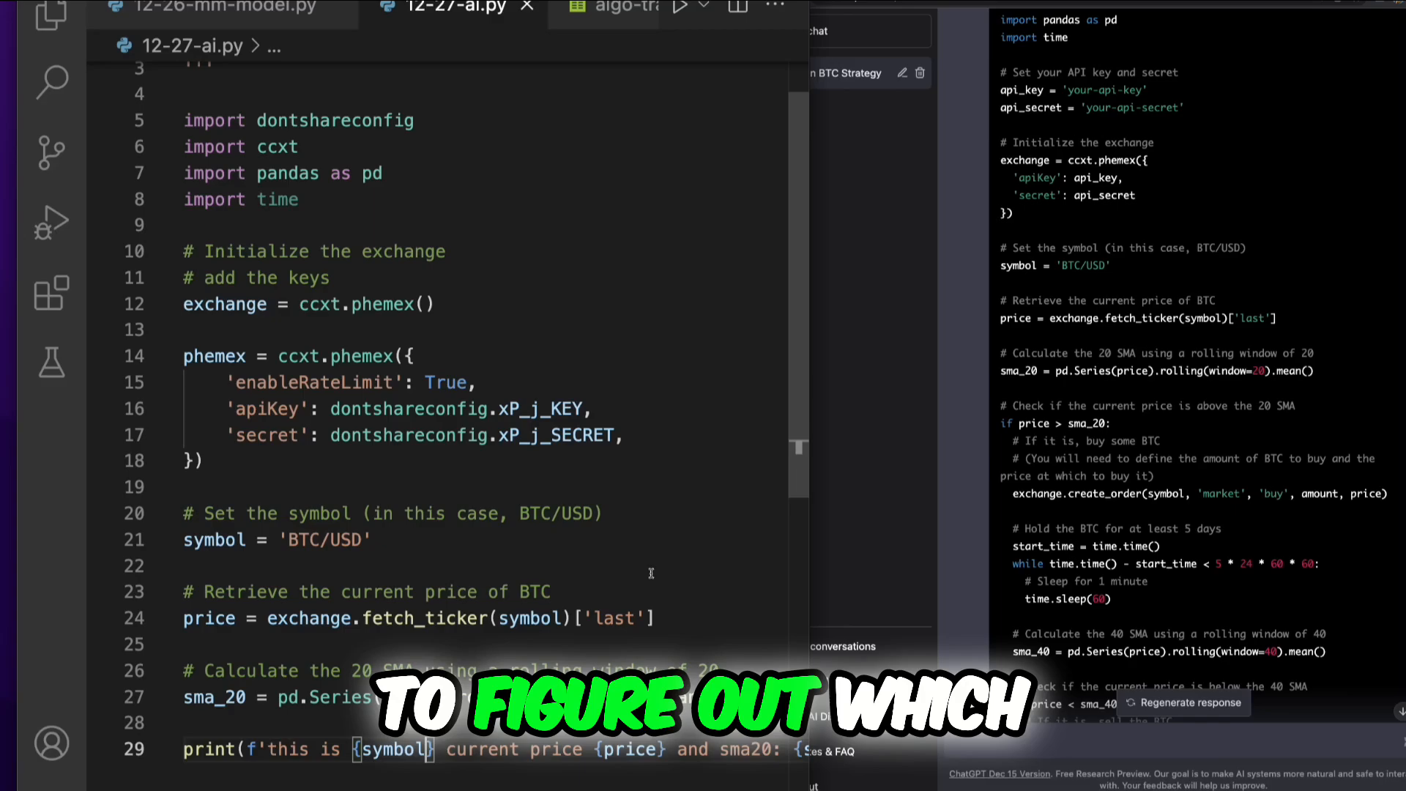
Scroll down through the finished script to review the f-string print line
scroll(down, 3)
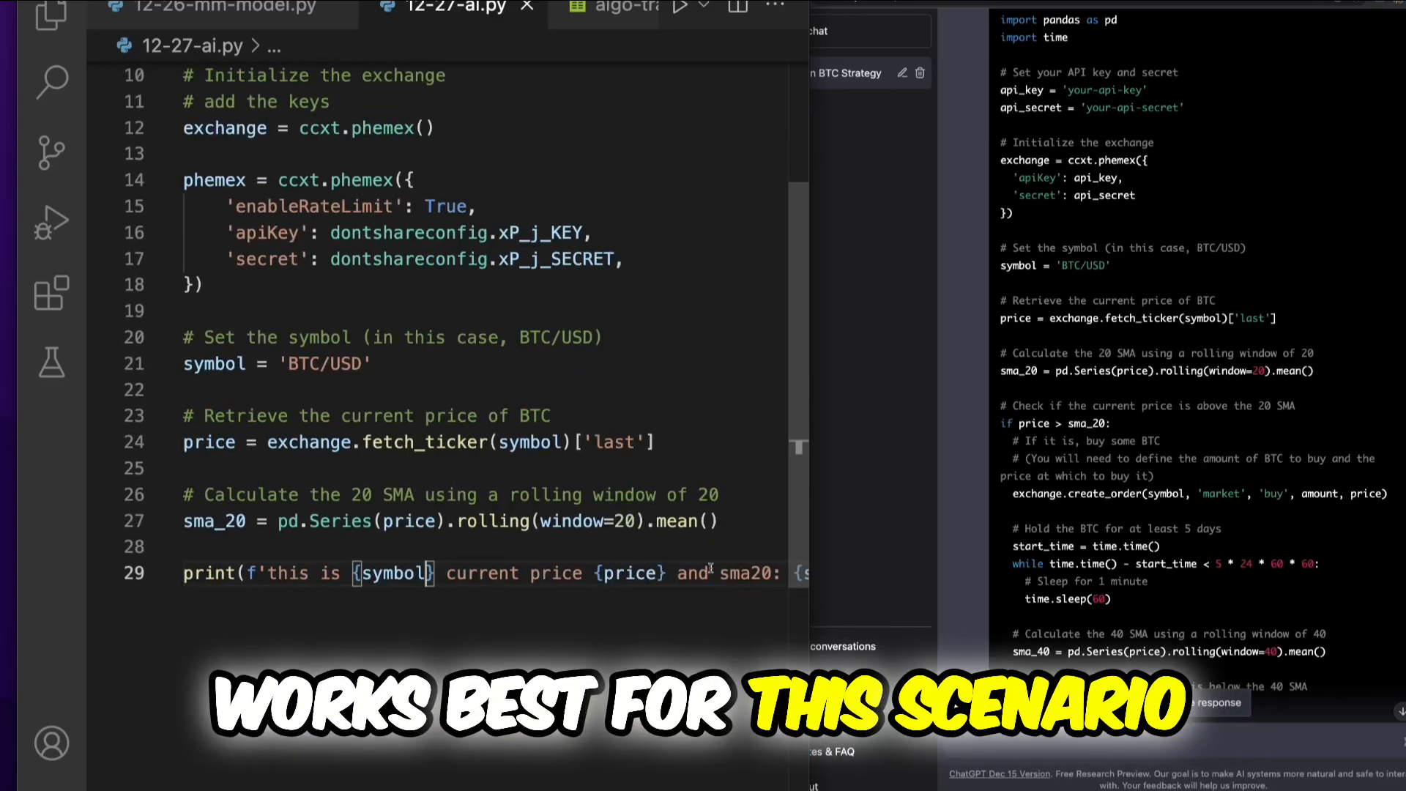